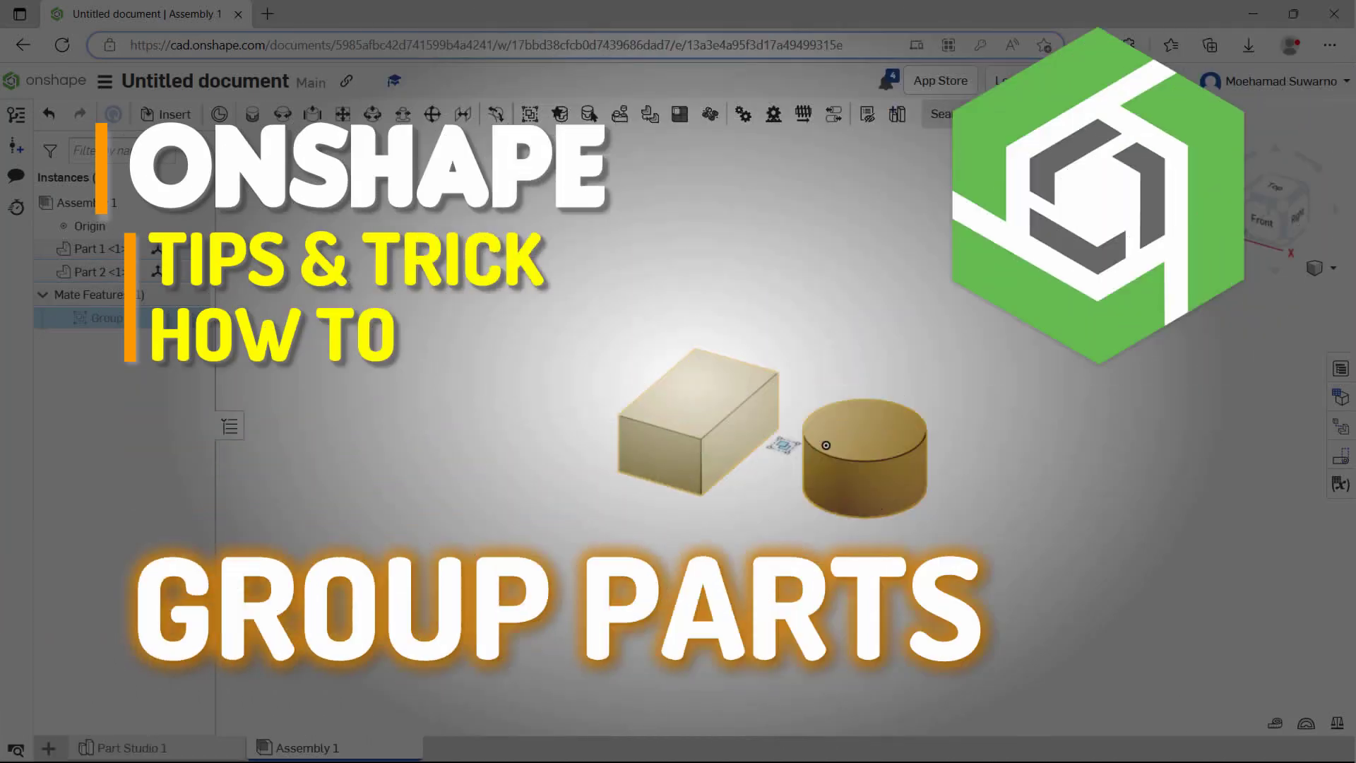
Step: Switch to the empty Part Studio 1 tab showing only the default planes
click(132, 747)
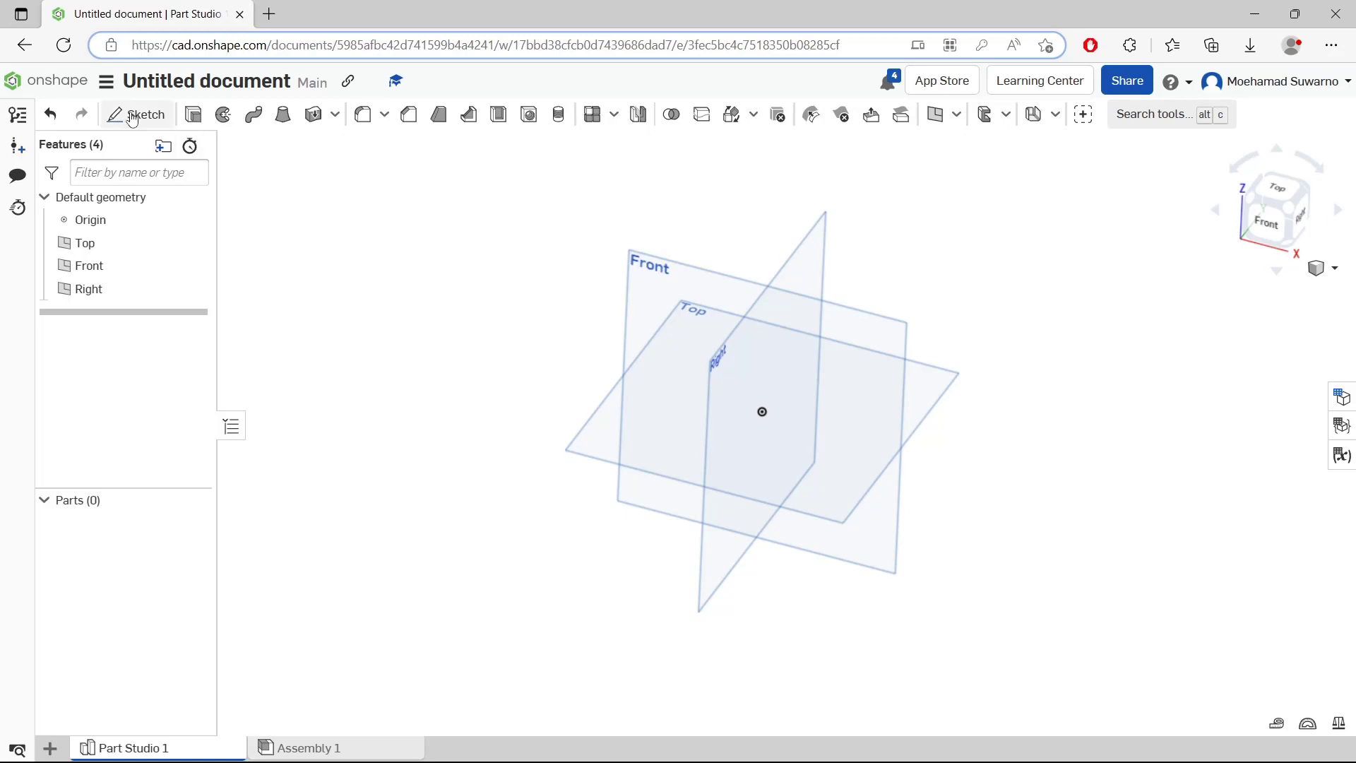
Step: Sketch a rectangle on the Top plane and extrude it 25 mm into Part 1
click(139, 115)
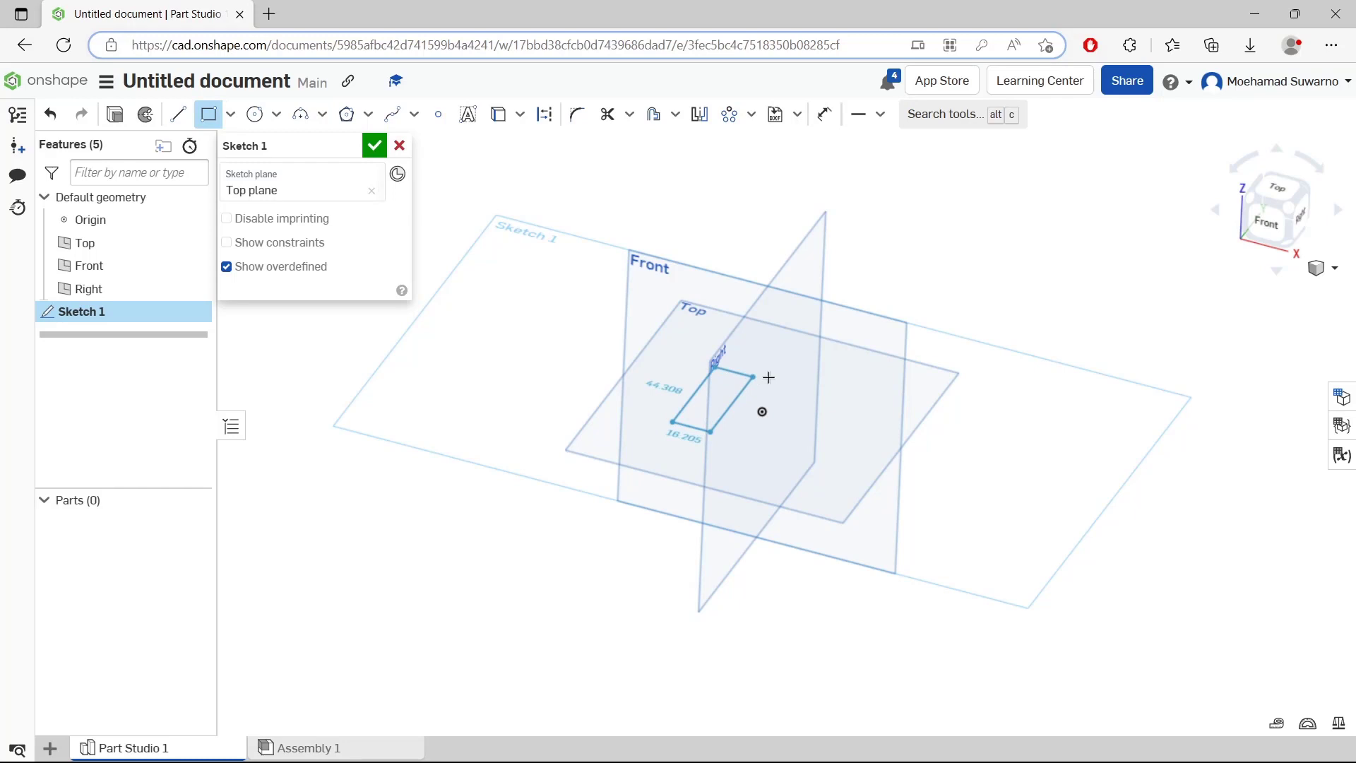
click(375, 145)
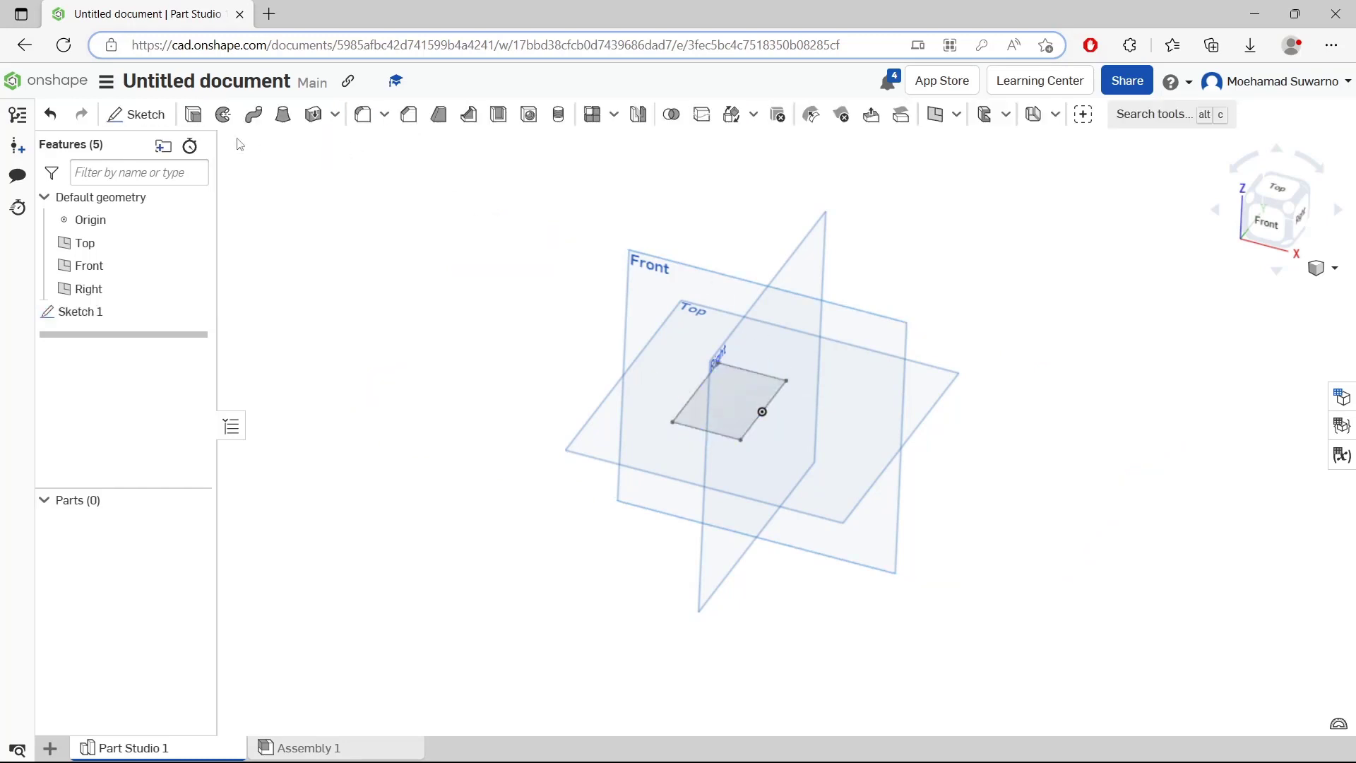
click(283, 114)
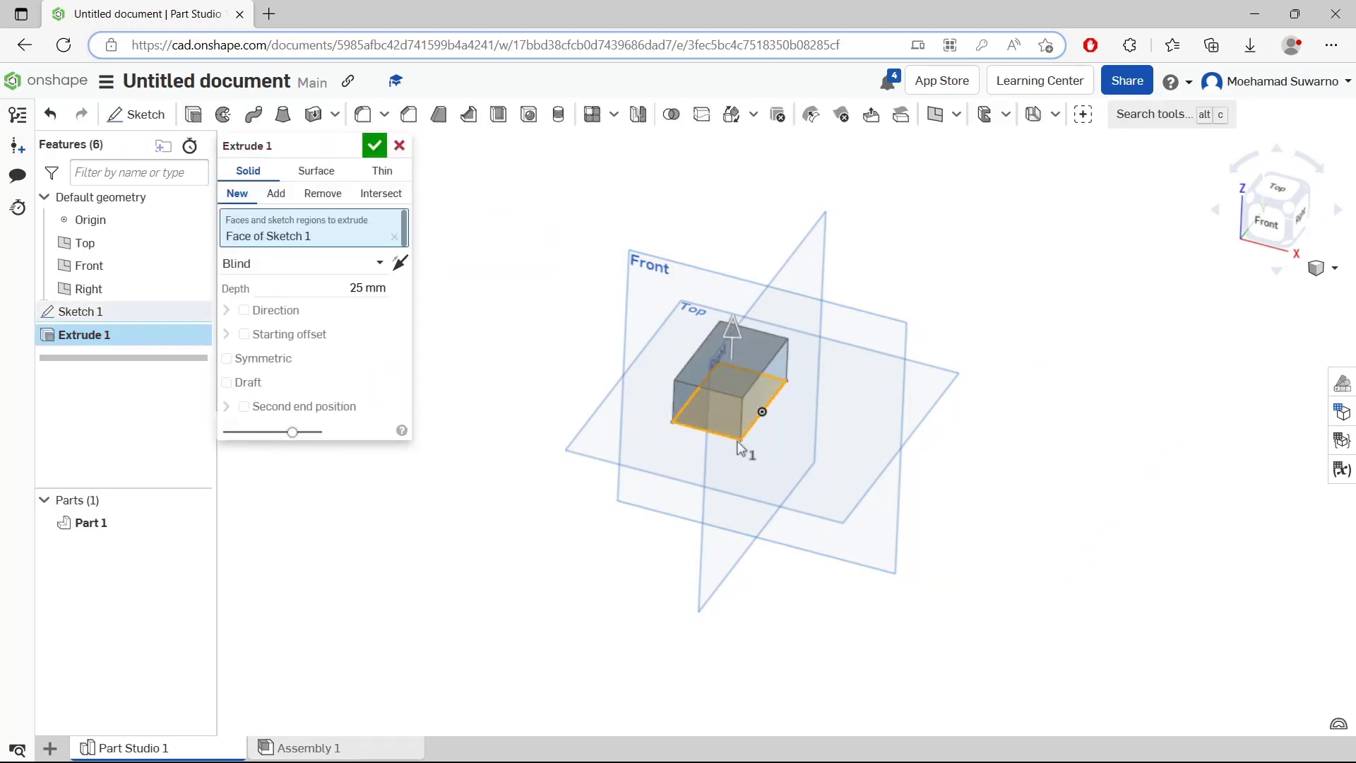
click(375, 145)
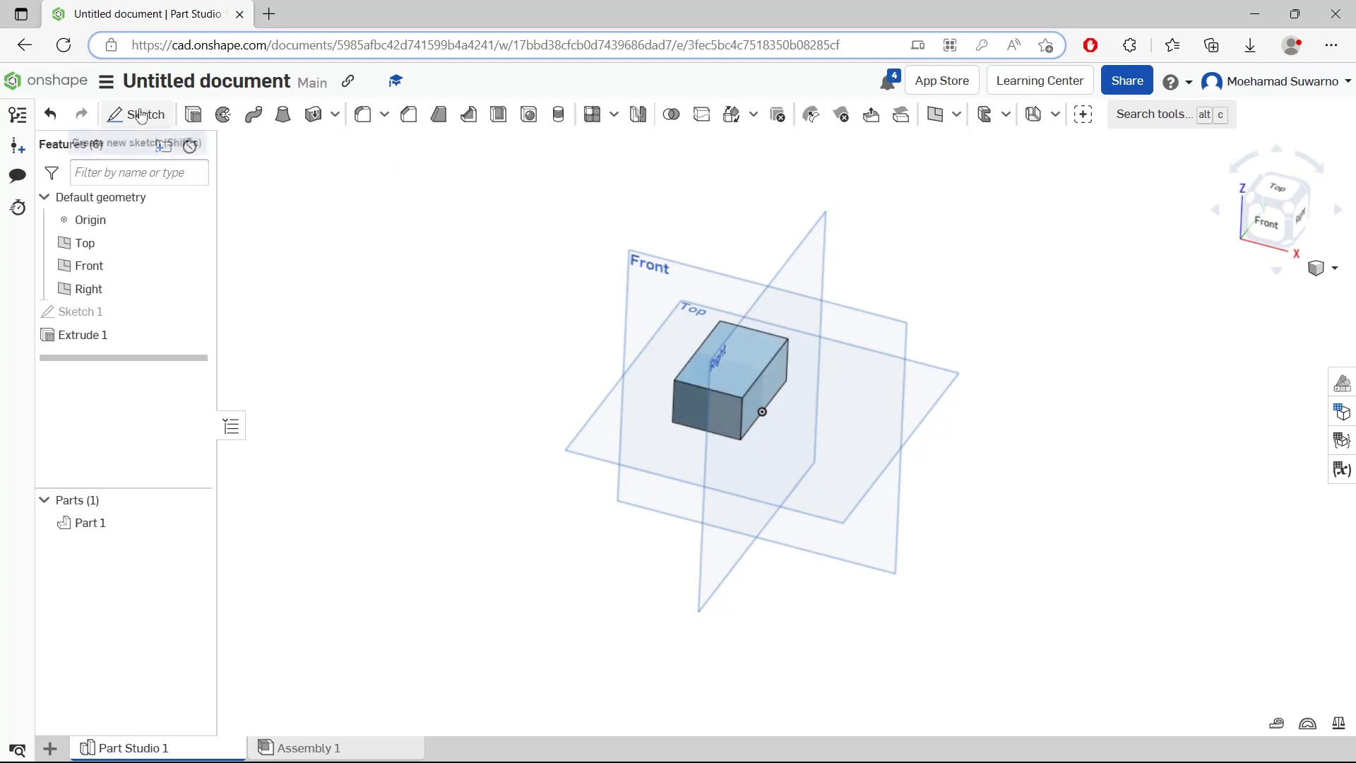
Step: Sketch a circle on the Top plane beside the box and extrude it 25 mm as Part 2
click(138, 114)
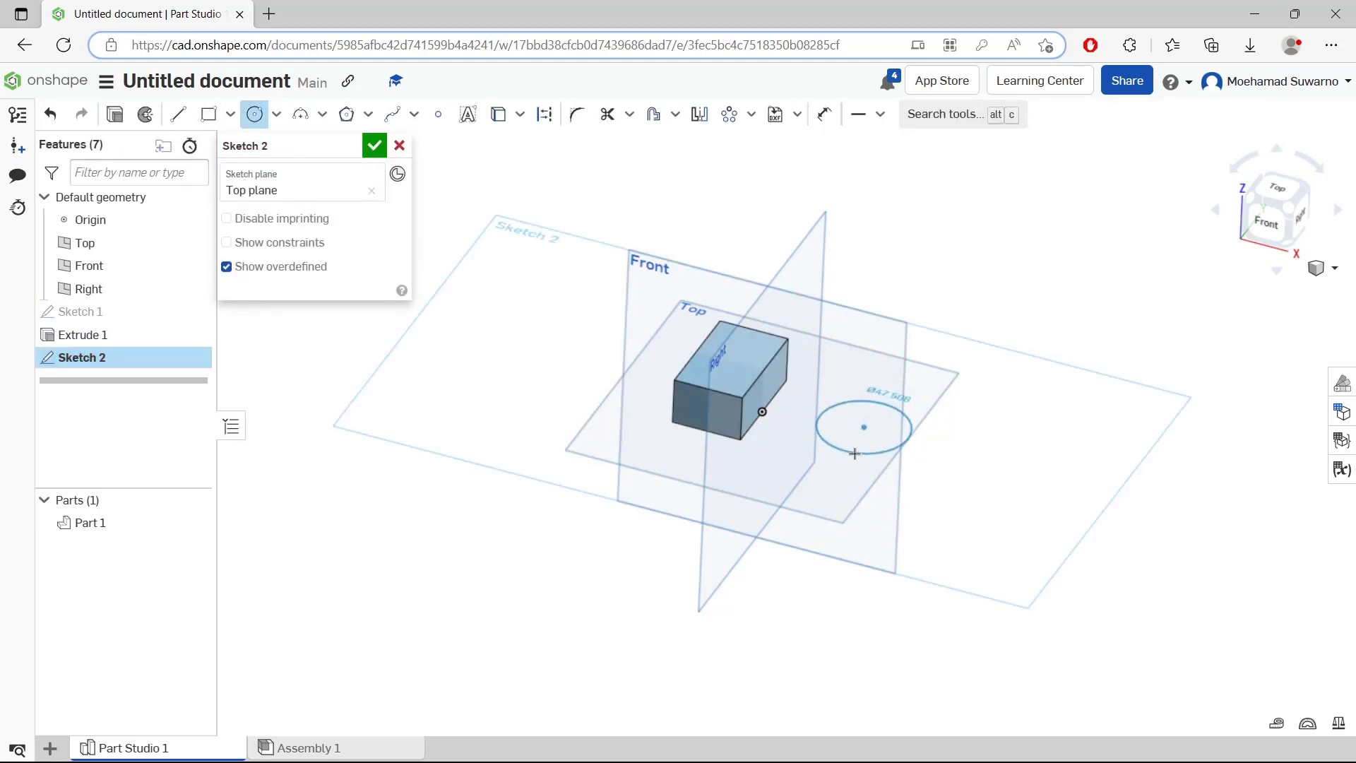
click(864, 425)
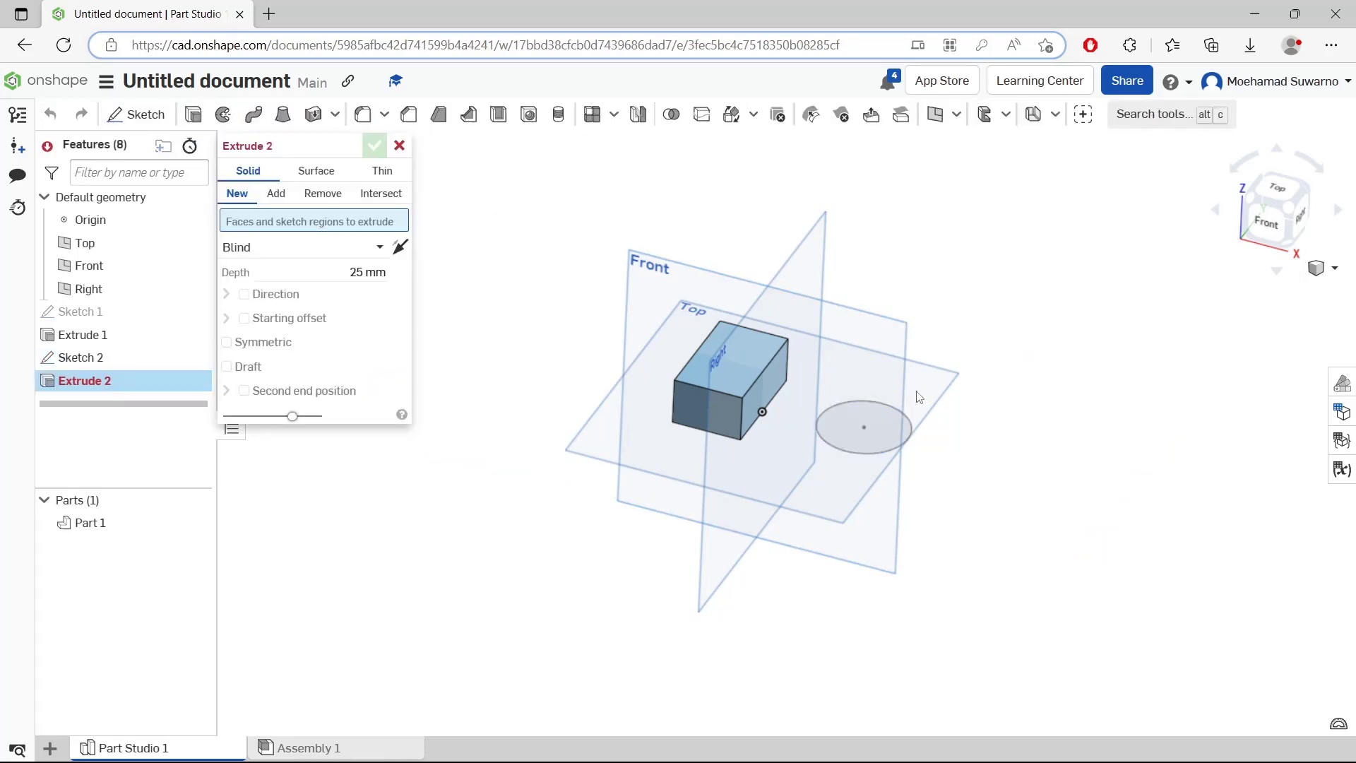
click(374, 145)
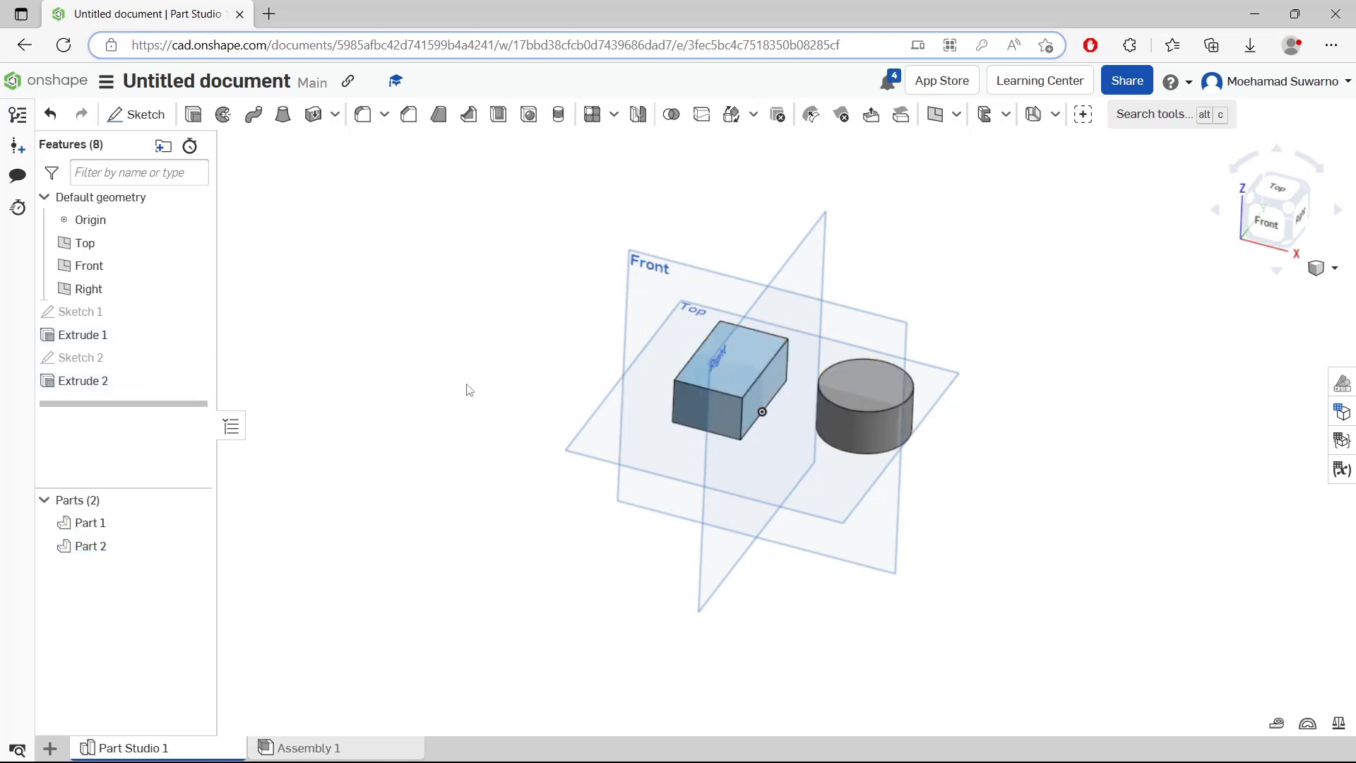
Step: Insert all parts from Part Studio 1 into Assembly 1
click(312, 747)
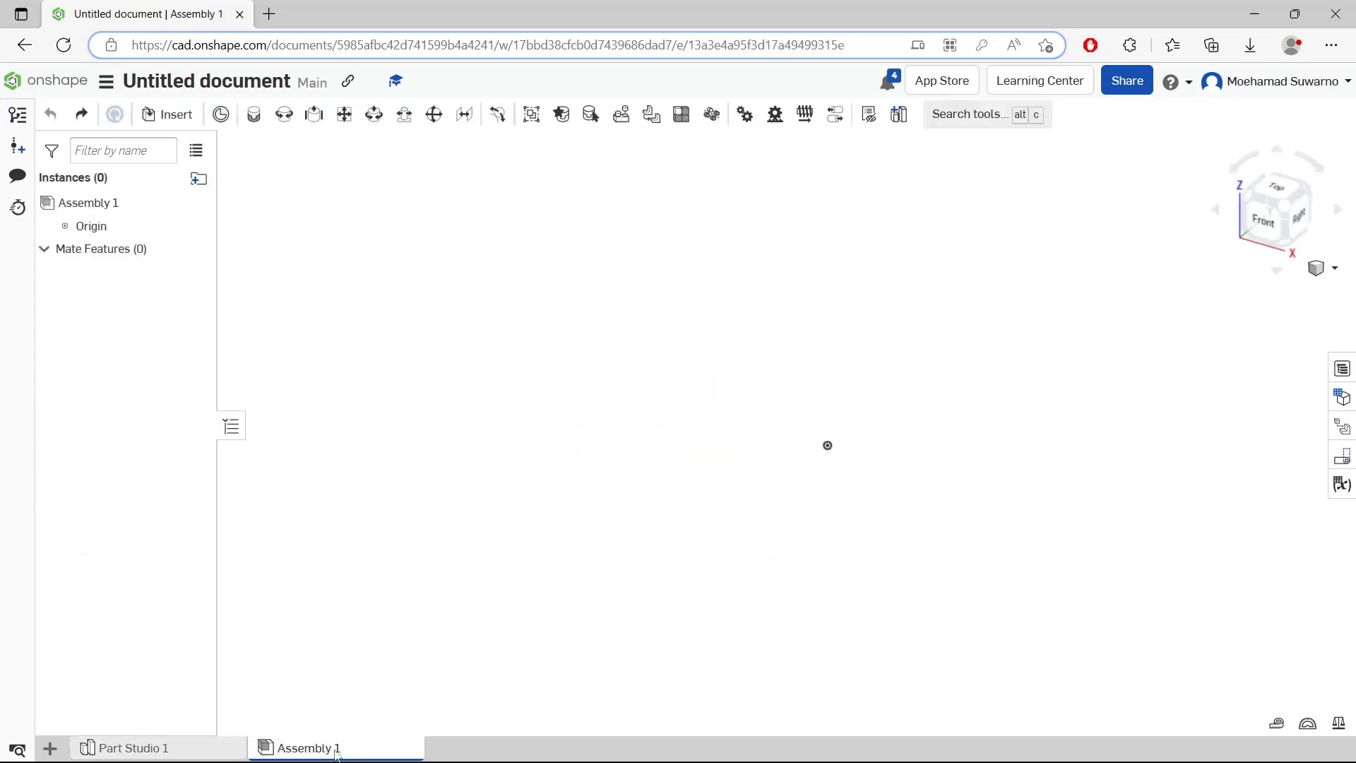
mouse_move(172, 105)
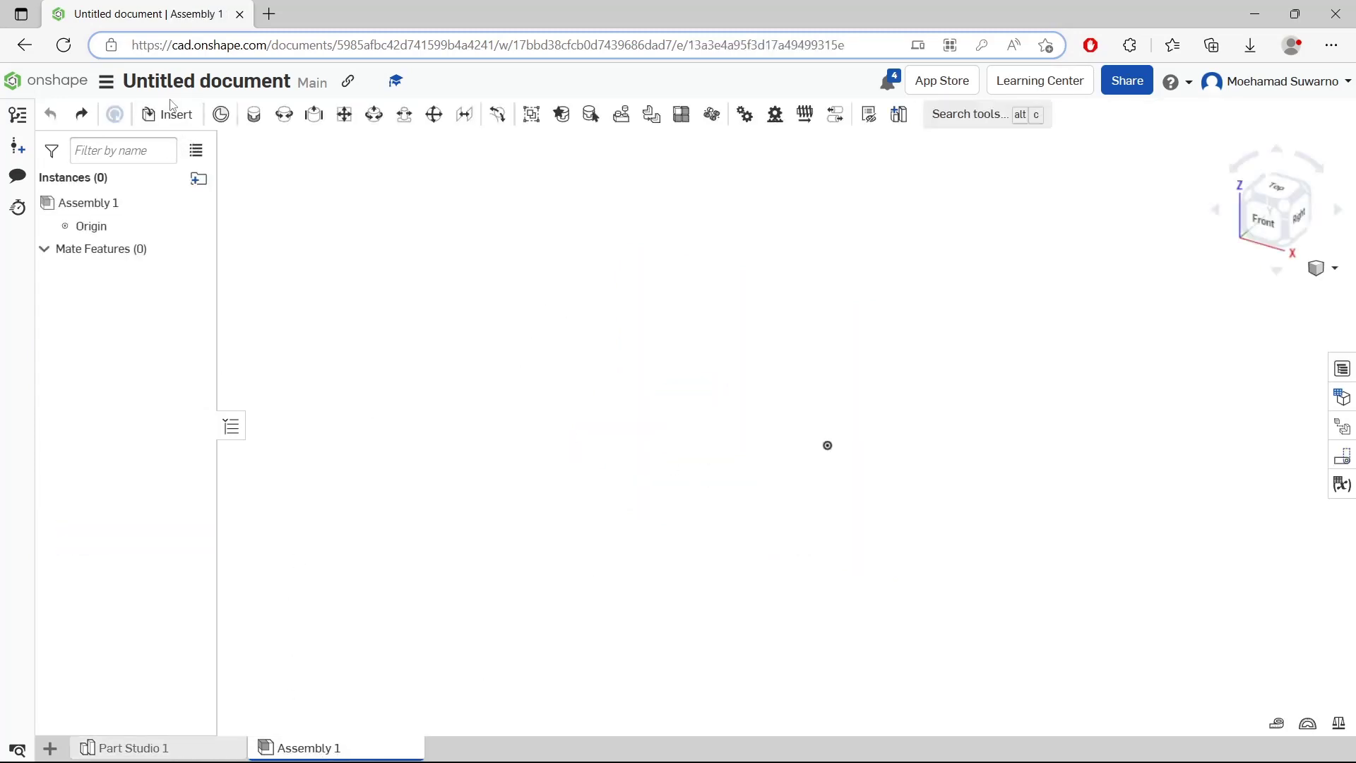
click(167, 113)
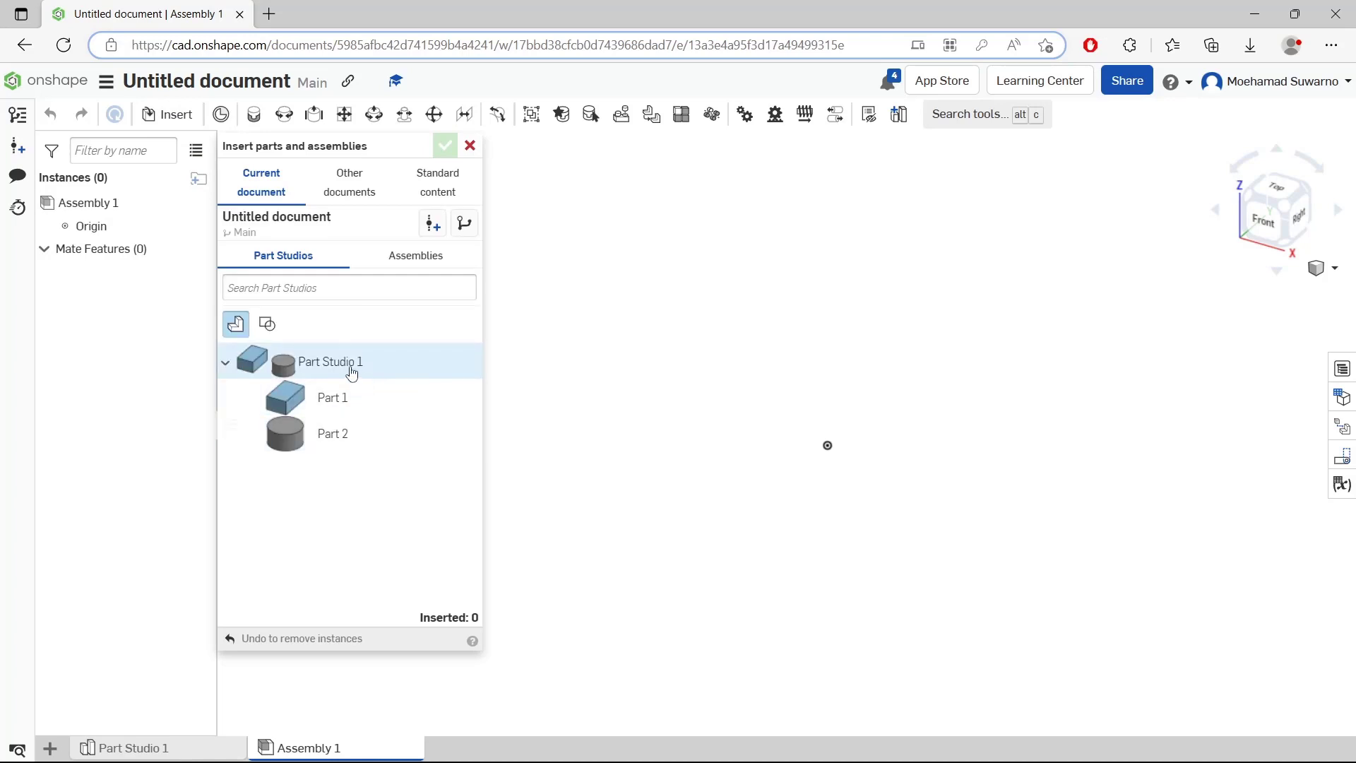
click(331, 361)
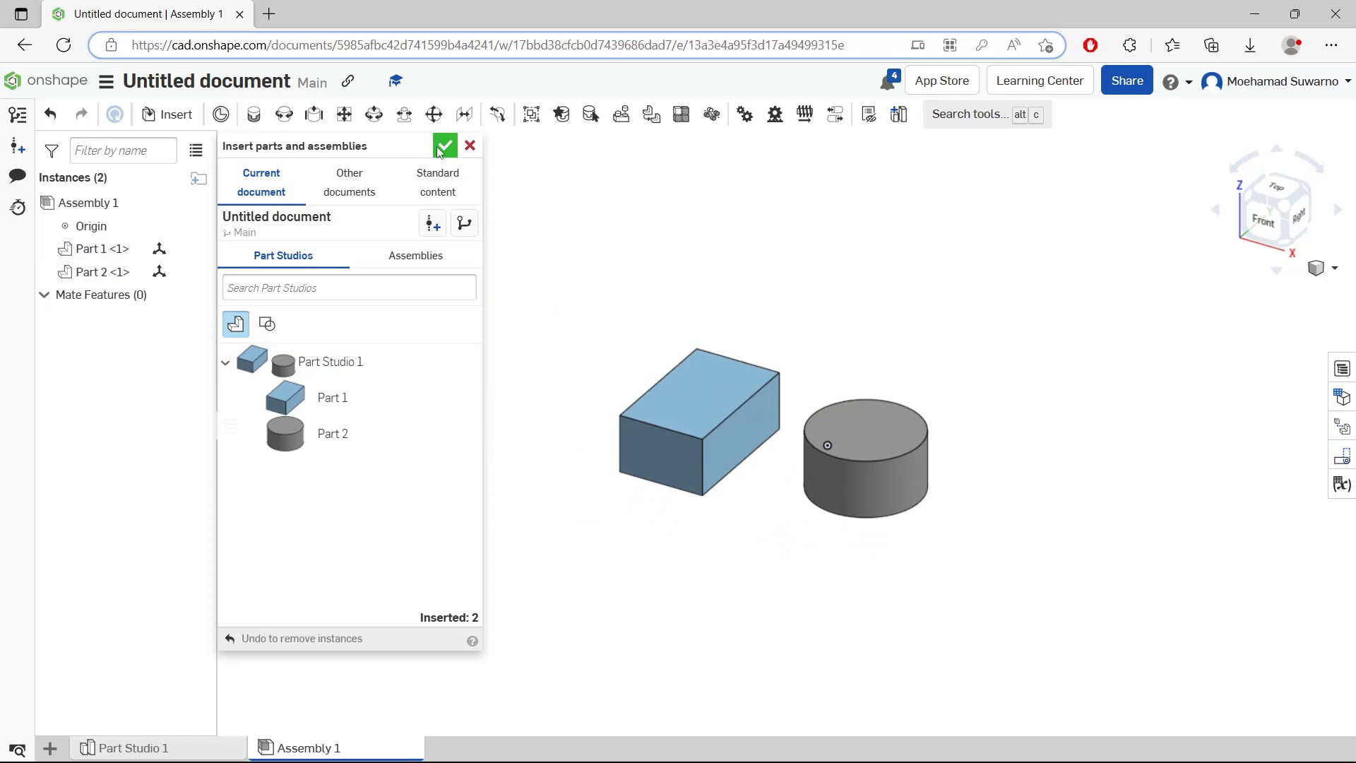
click(445, 145)
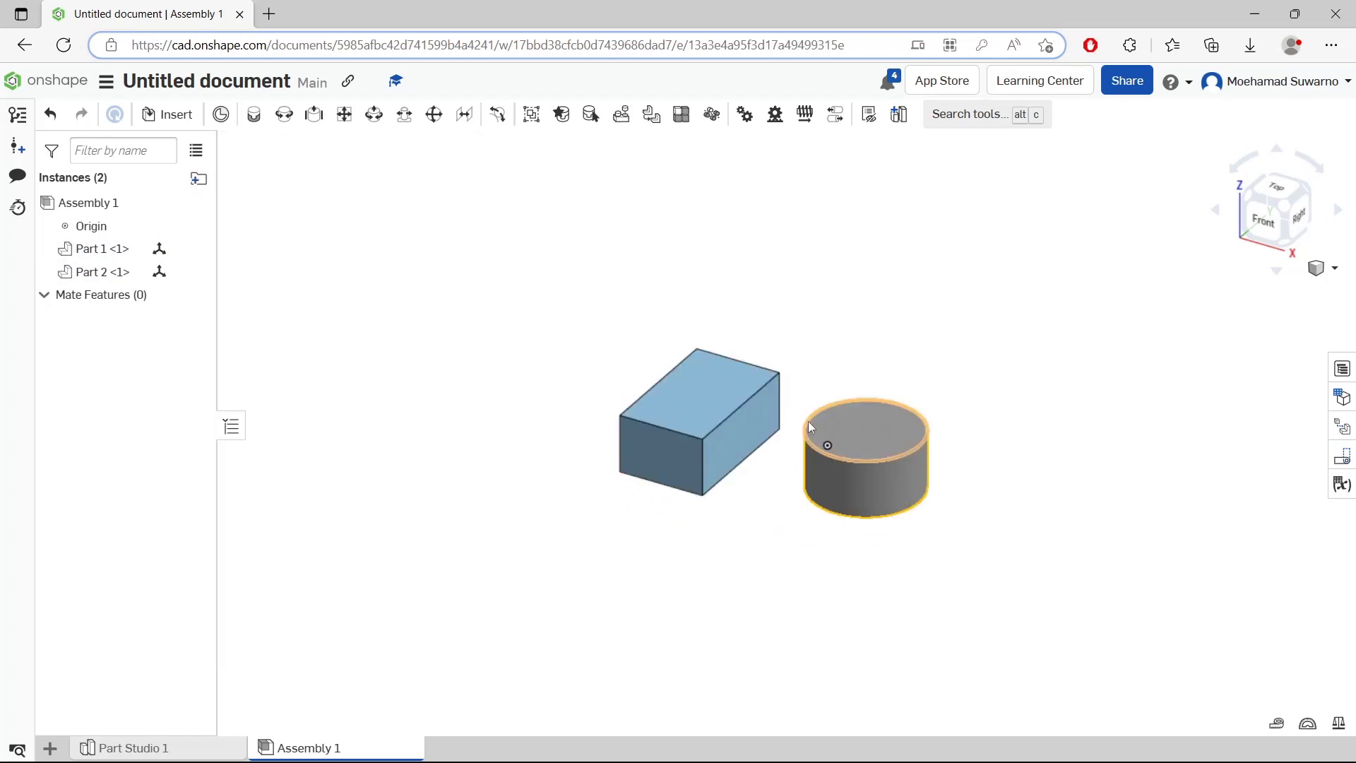
Step: Group the Part 1 and Part 2 instances together as Group 1
click(220, 309)
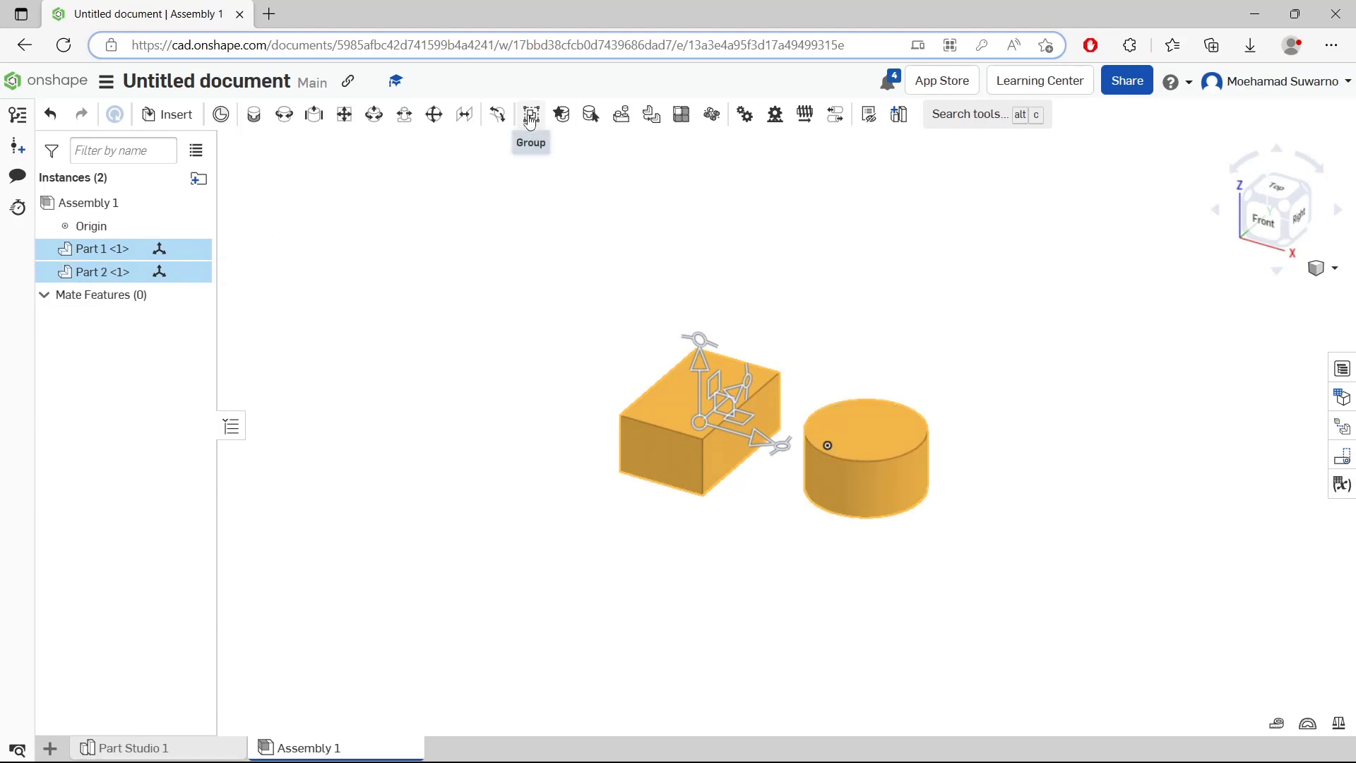
click(530, 114)
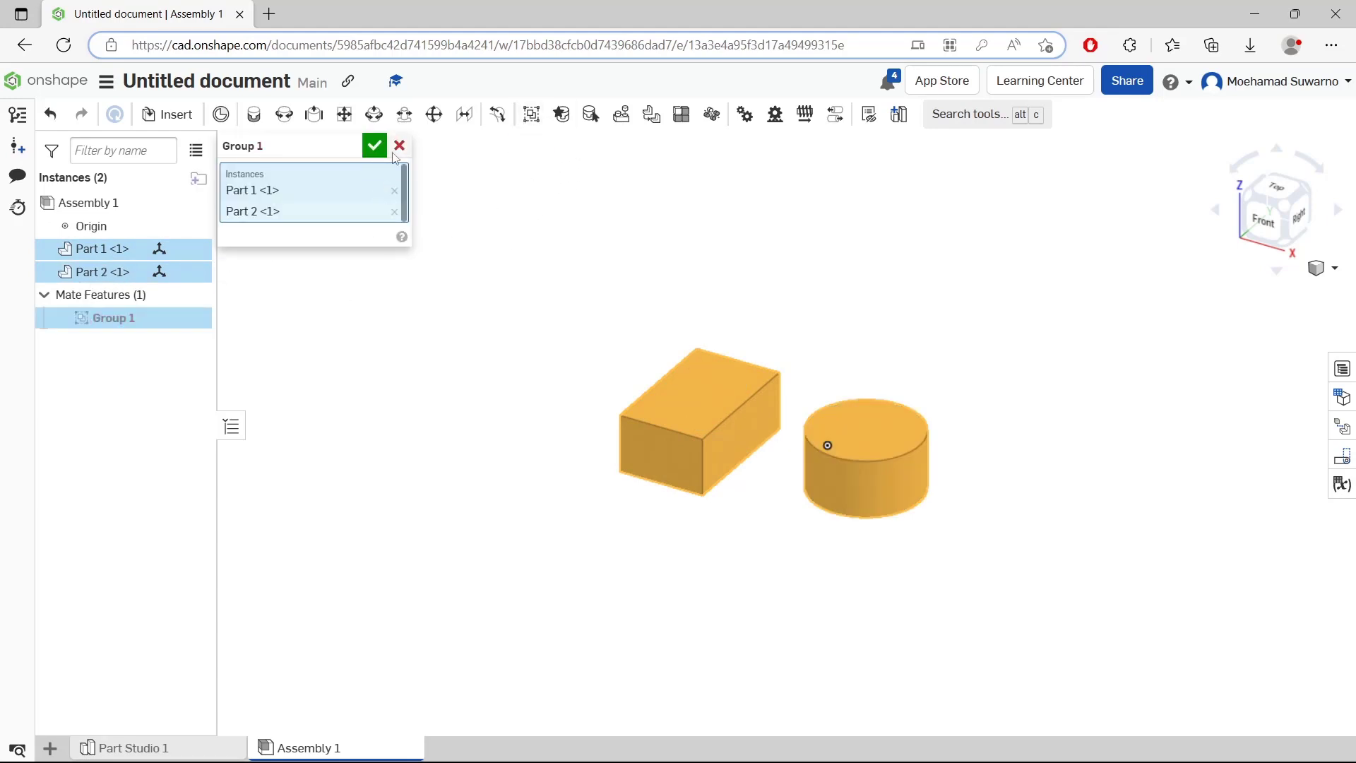
click(374, 145)
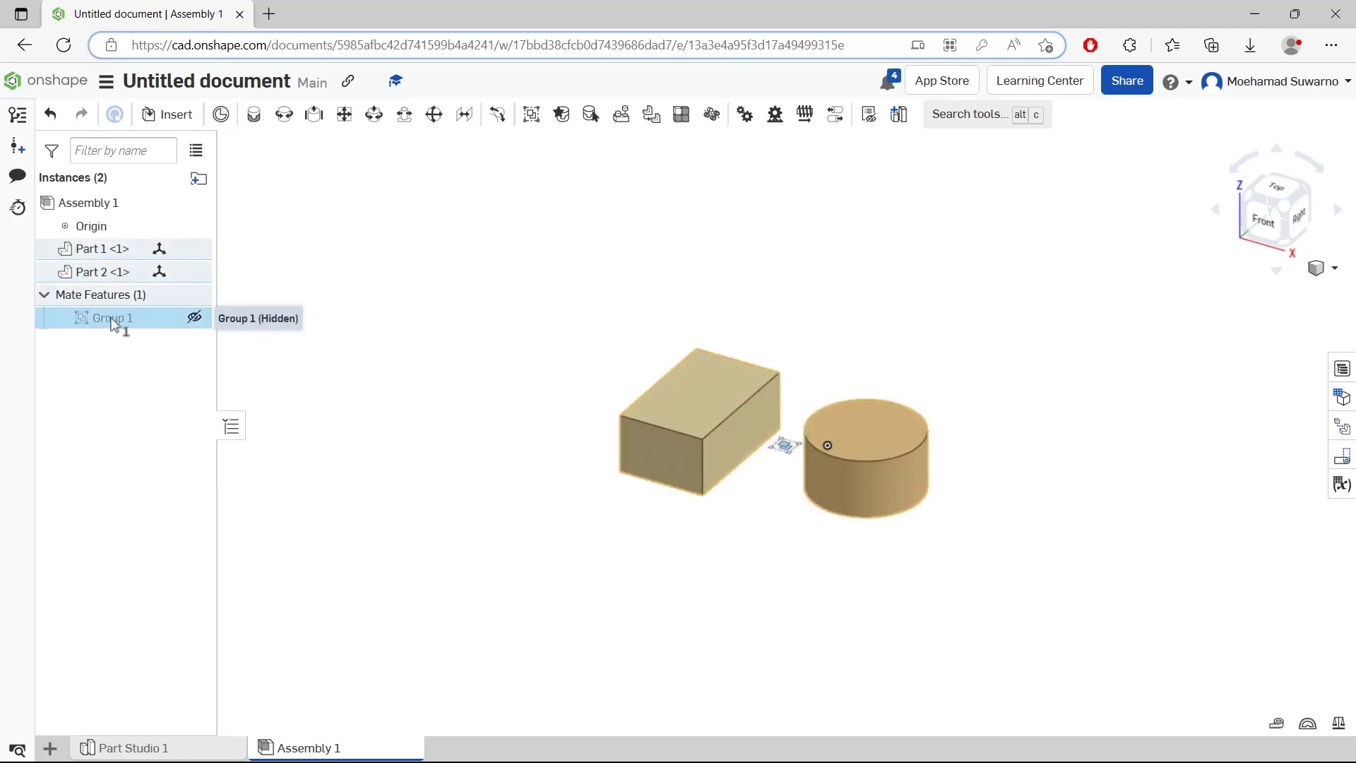